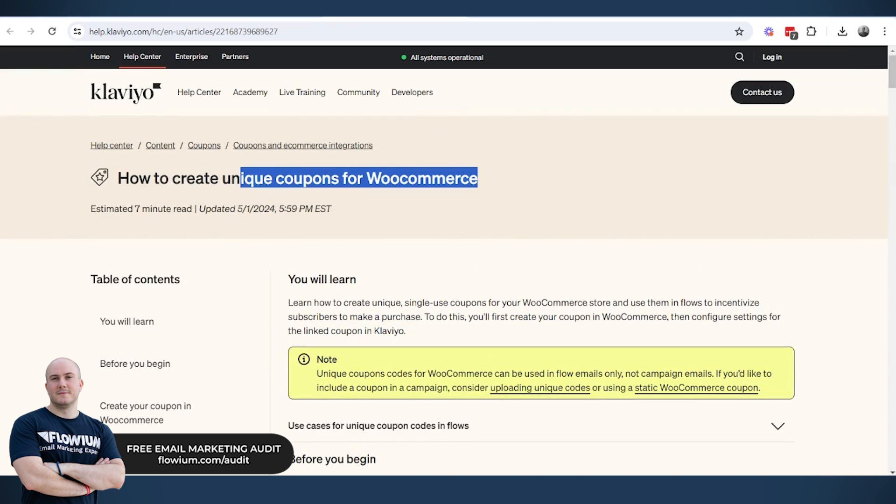
# - Scroll through the article, then go to Coupons under Content in Klaviyo's left navigation
pyautogui.scroll(-3)
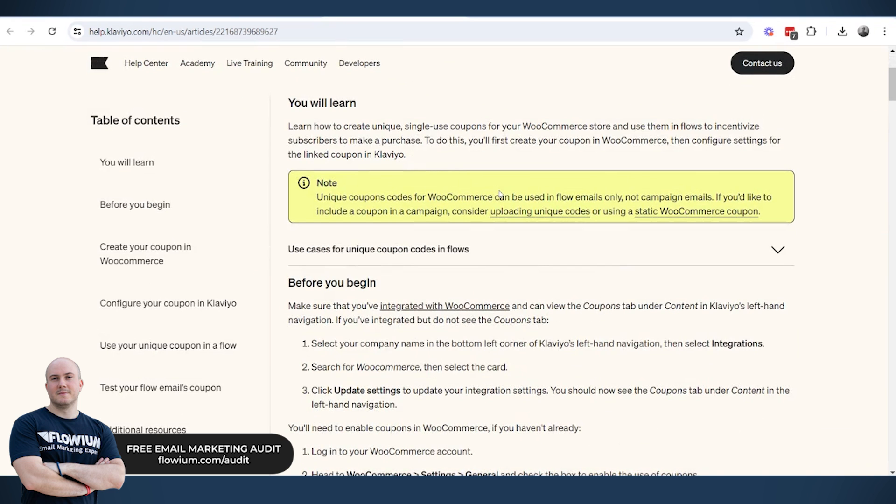
pyautogui.scroll(-3)
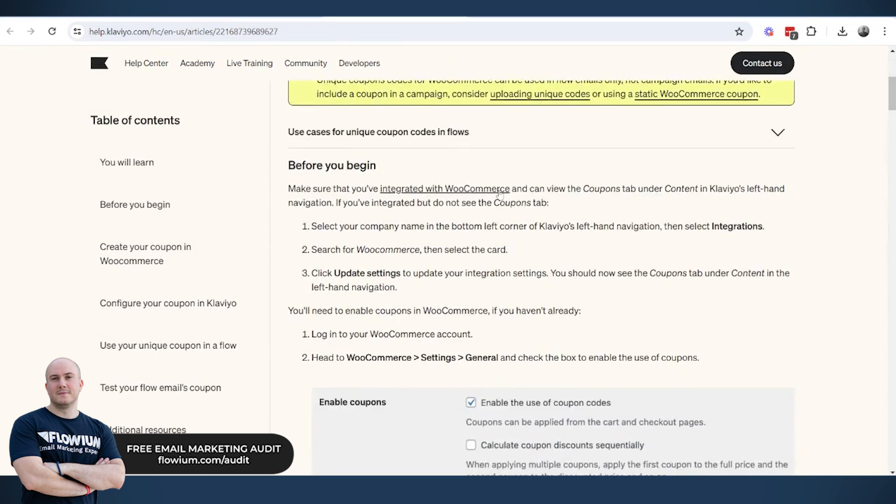
pyautogui.scroll(-3)
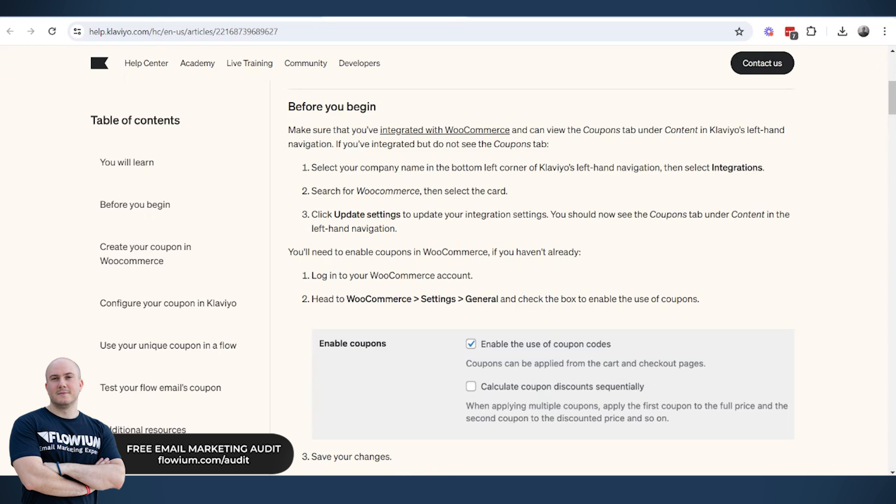
pyautogui.moveTo(736, 97)
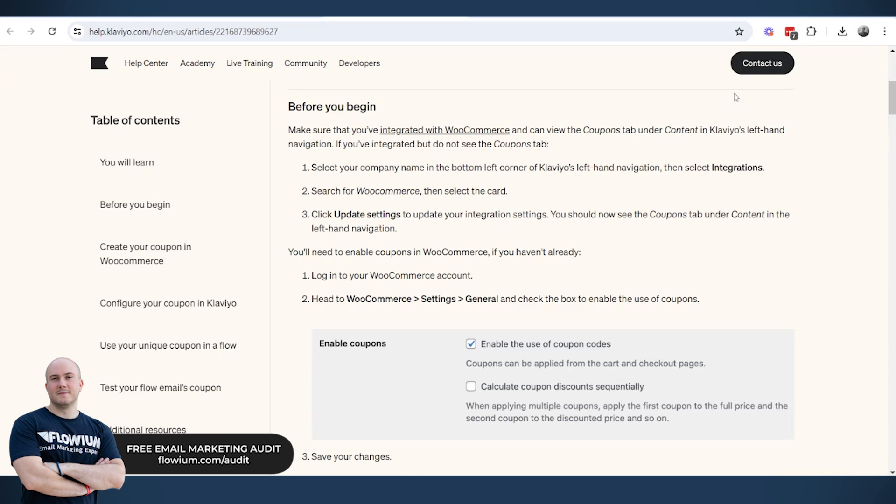
pyautogui.scroll(-3)
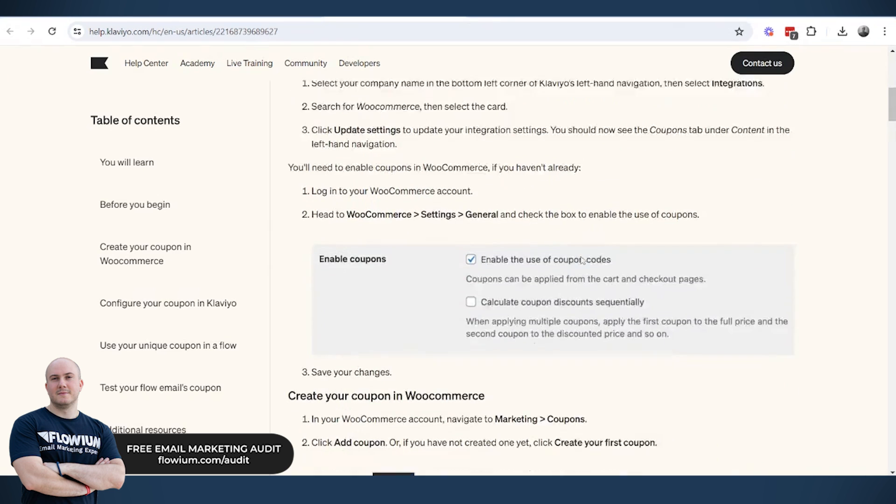
pyautogui.scroll(-3)
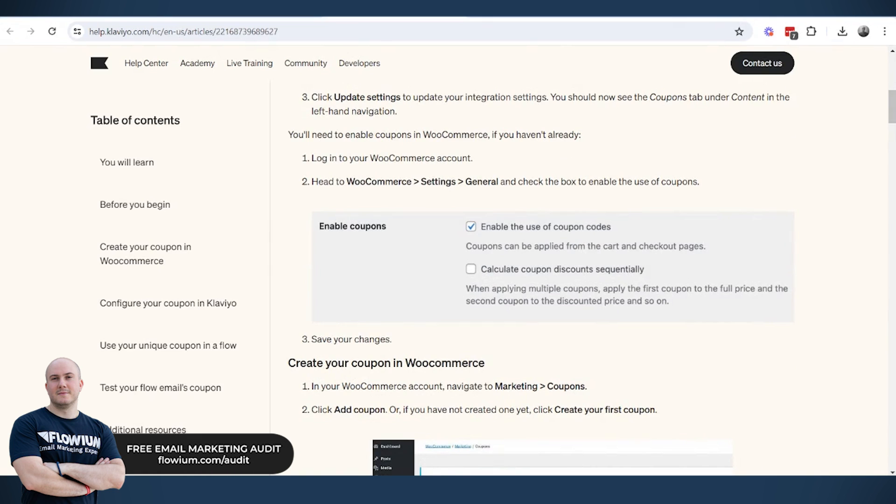
pyautogui.moveTo(465, 231)
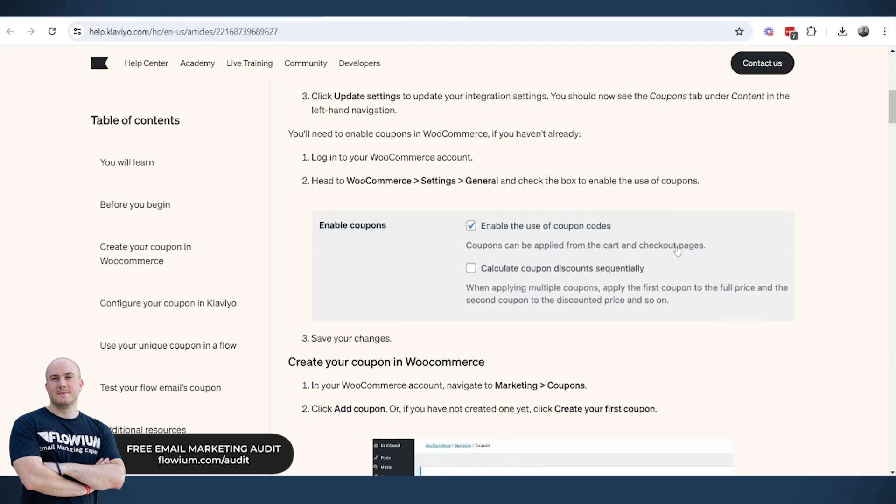
pyautogui.scroll(-3)
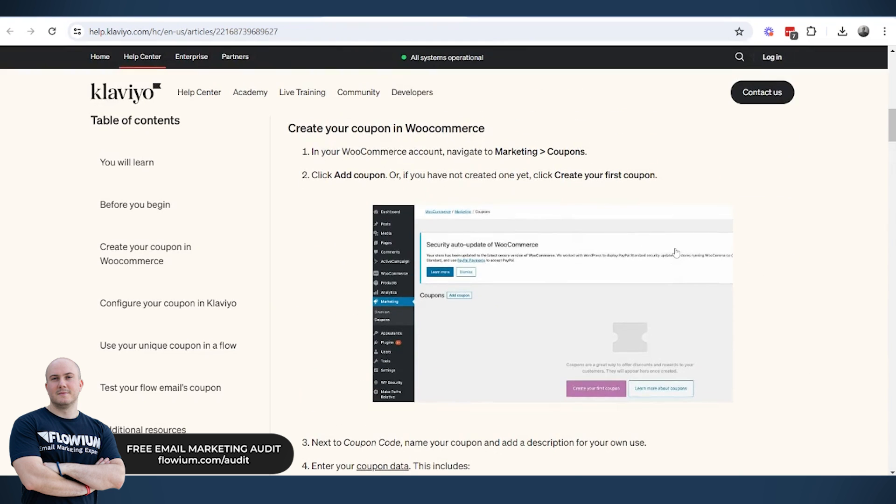
pyautogui.scroll(-3)
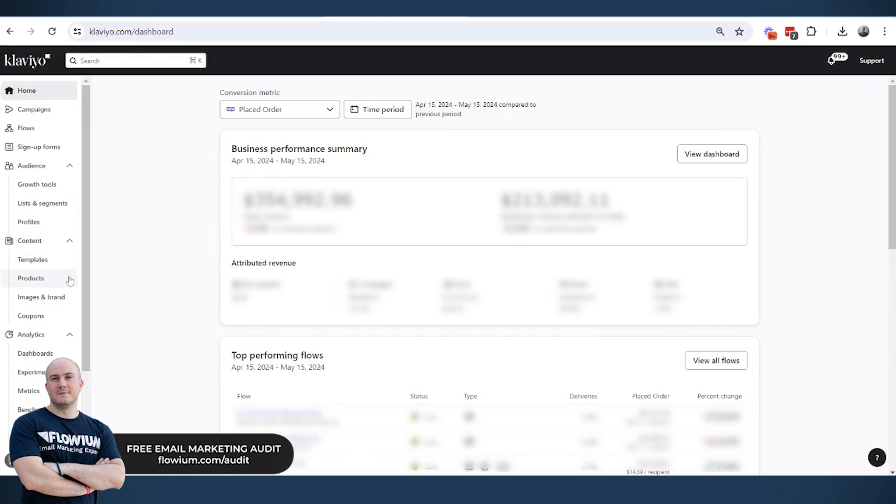
pyautogui.moveTo(32, 316)
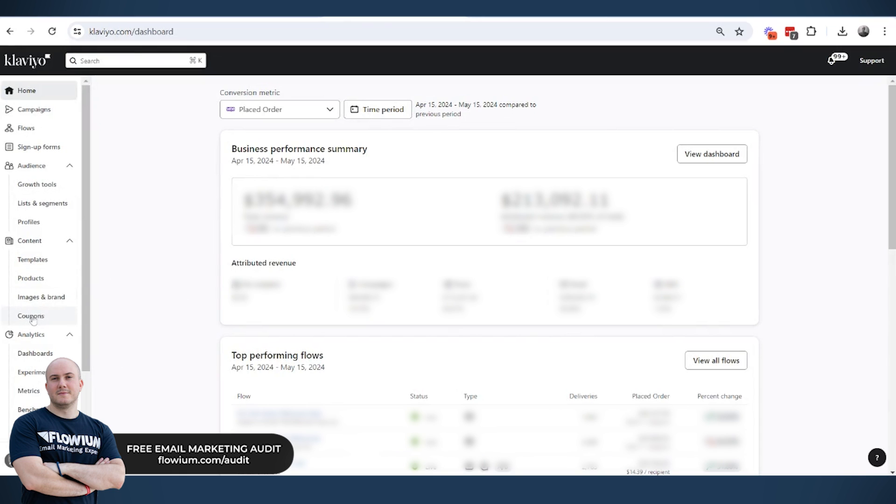
pyautogui.moveTo(40, 331)
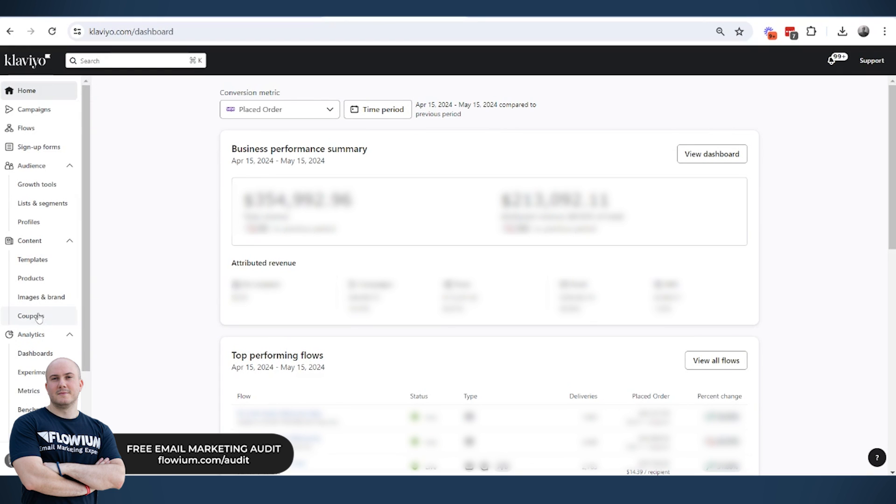
pyautogui.click(31, 316)
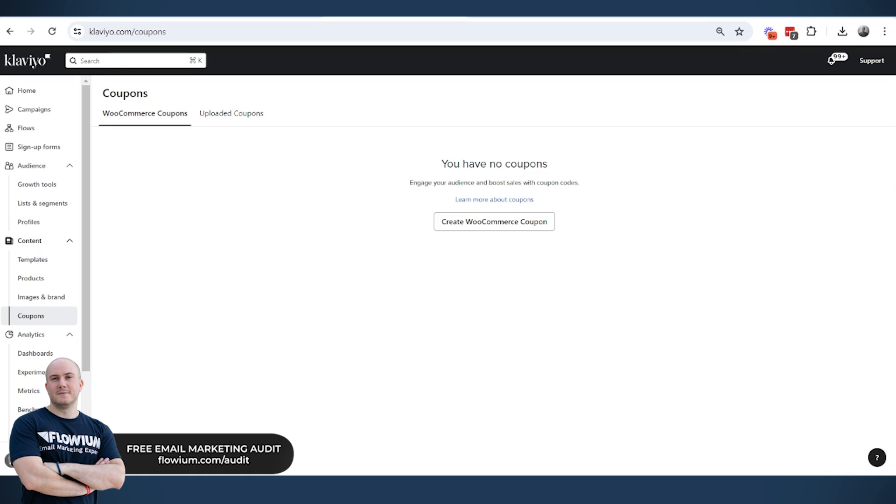
pyautogui.moveTo(479, 241)
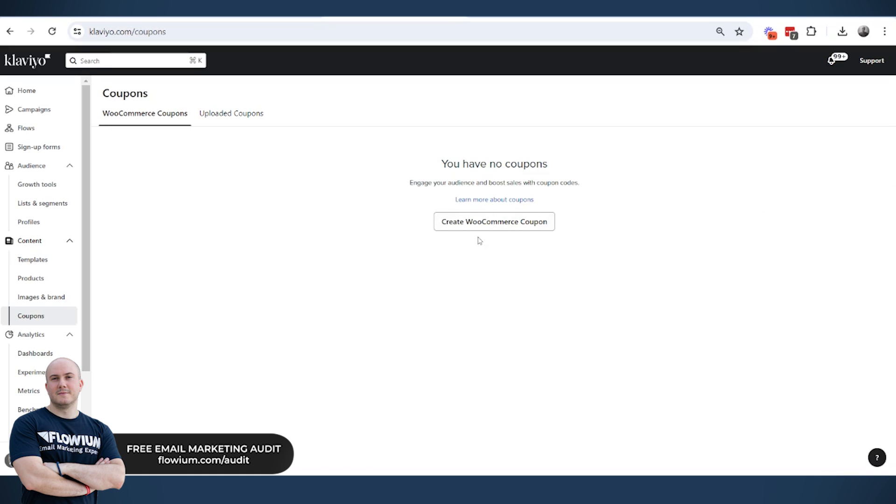
pyautogui.moveTo(855, 102)
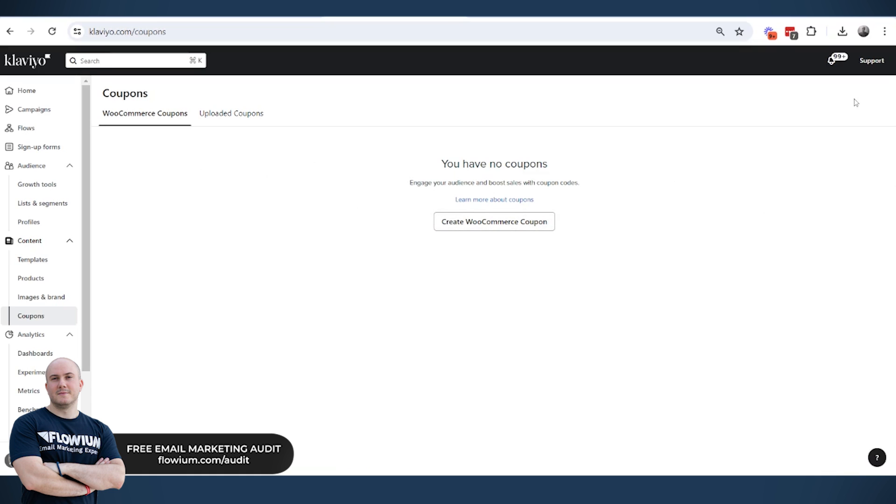
pyautogui.moveTo(866, 97)
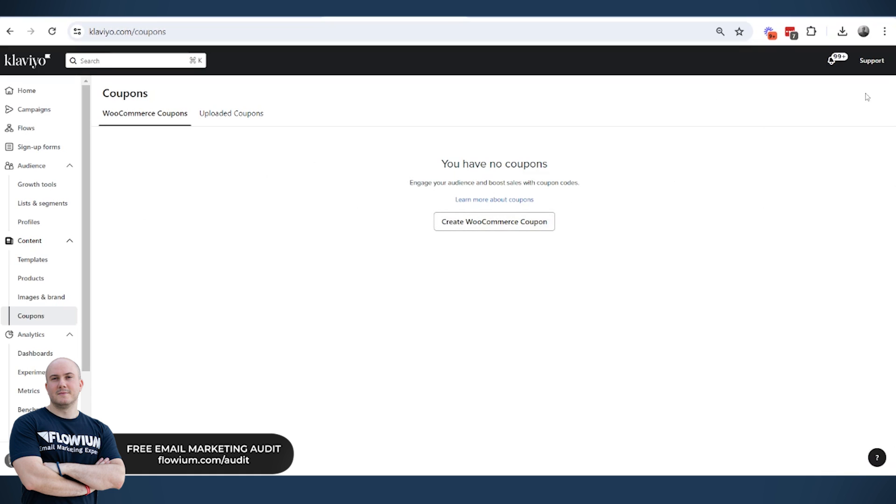
pyautogui.click(494, 200)
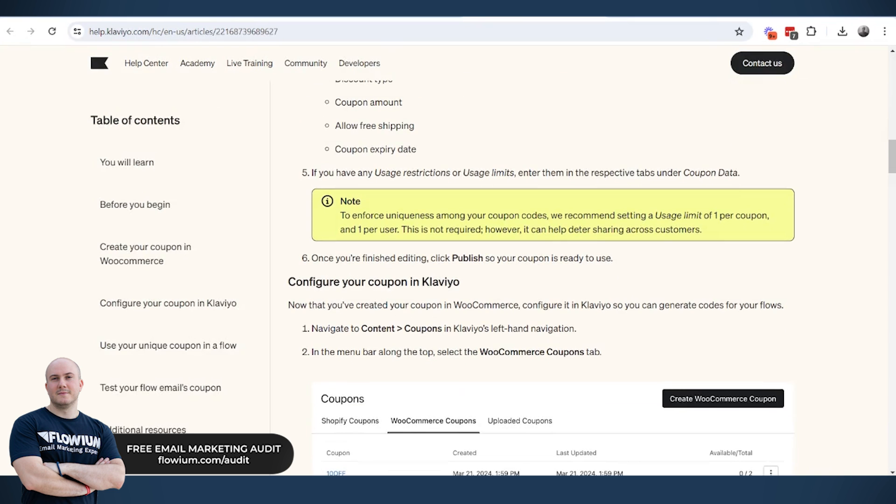
pyautogui.scroll(3)
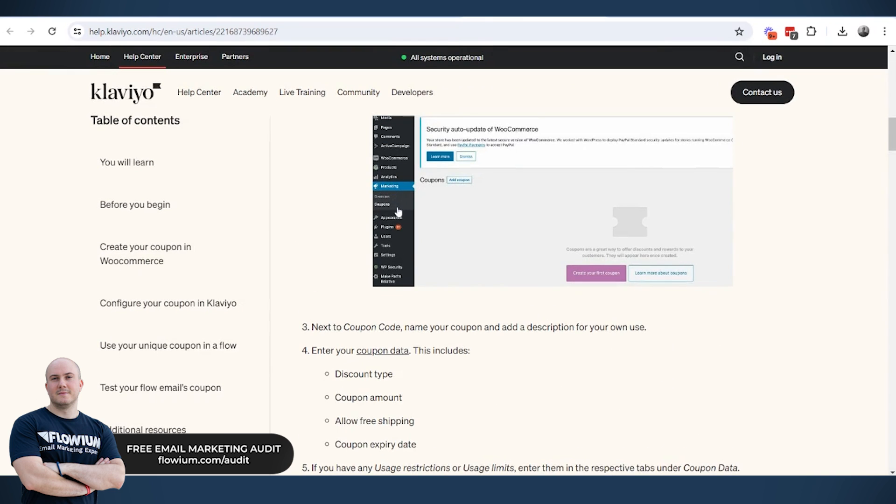
pyautogui.scroll(-3)
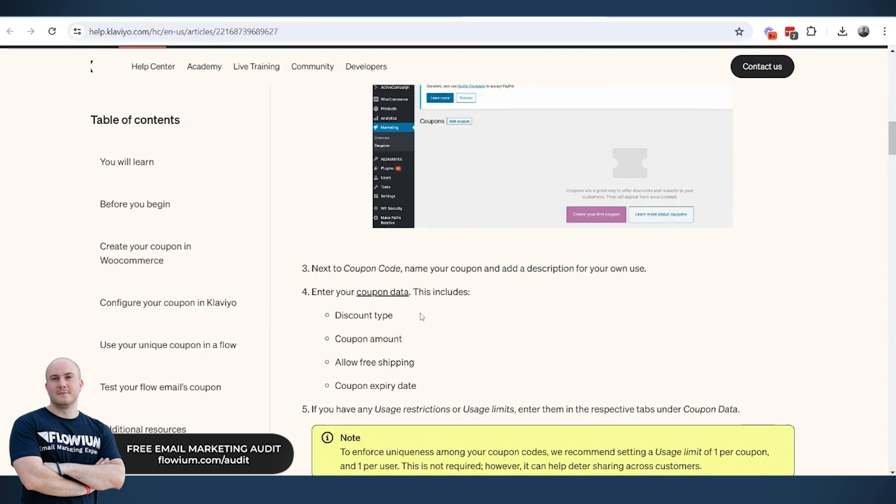
pyautogui.scroll(-3)
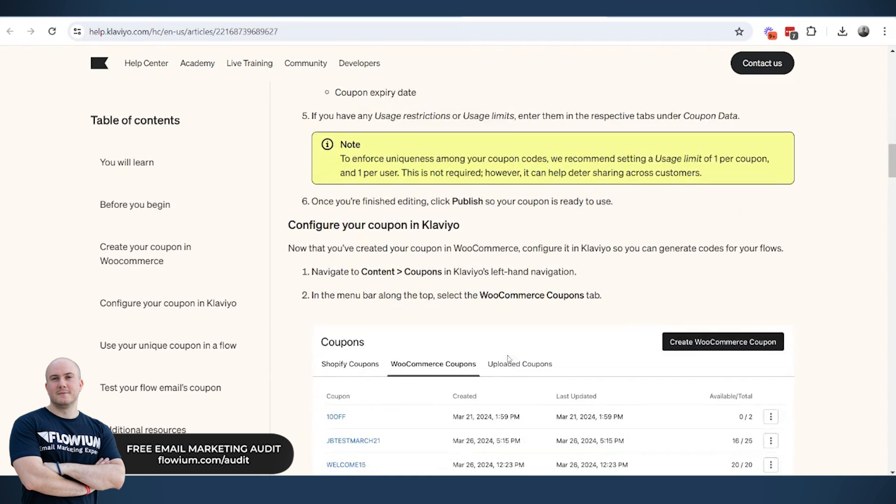
pyautogui.scroll(-3)
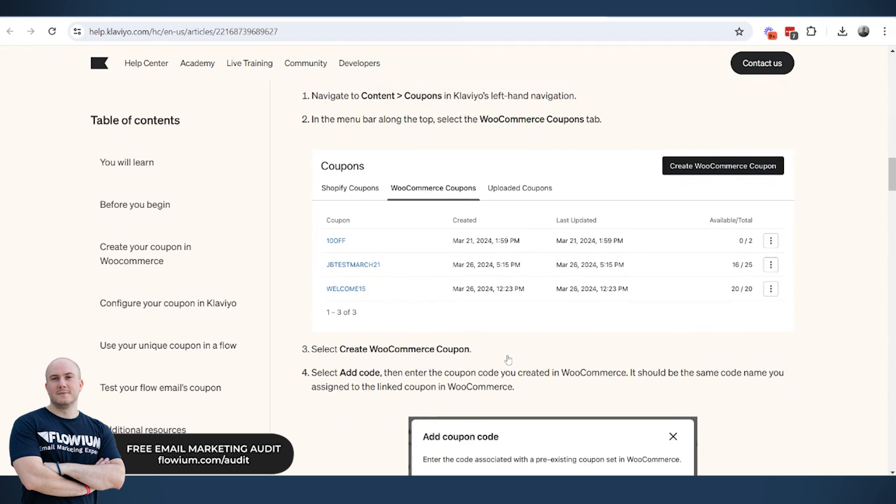
pyautogui.moveTo(498, 342)
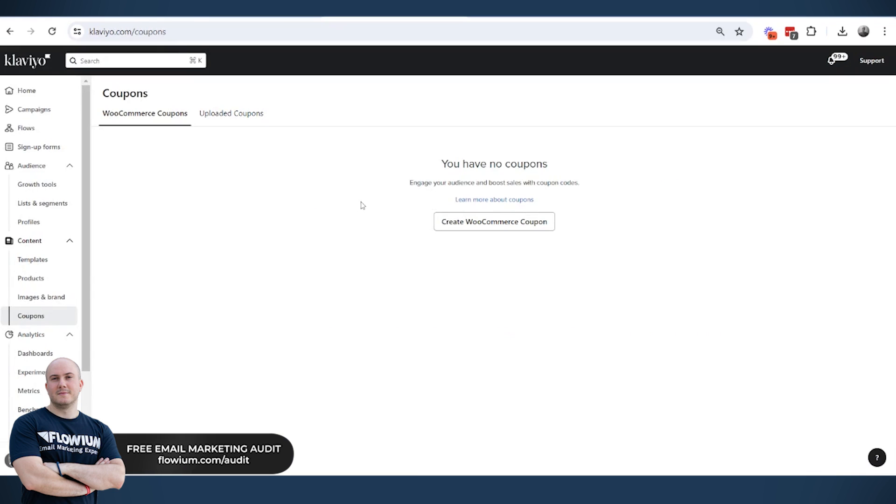
# - Start a new WooCommerce coupon and bring up the Add coupon code entry on the blank form
pyautogui.click(494, 222)
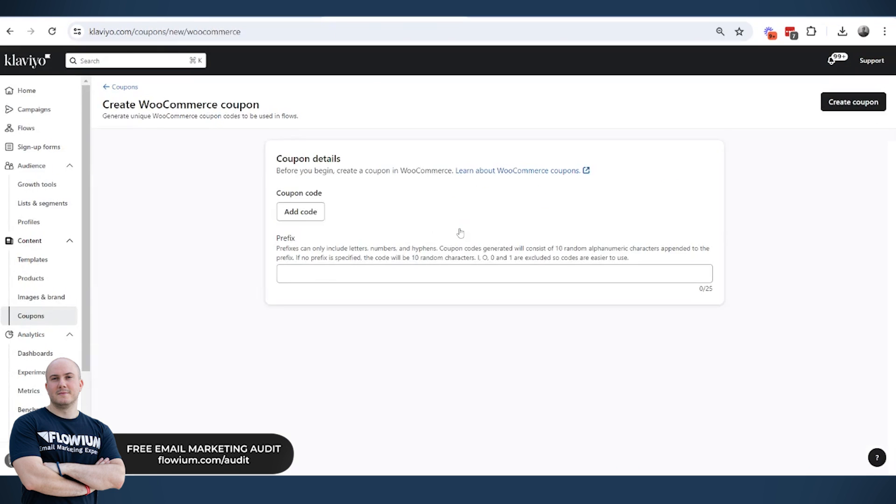
pyautogui.click(300, 211)
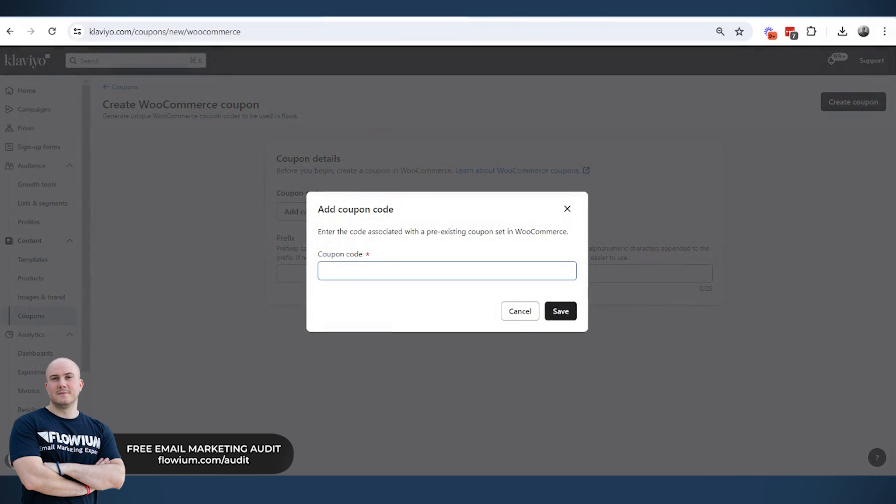
pyautogui.click(446, 271)
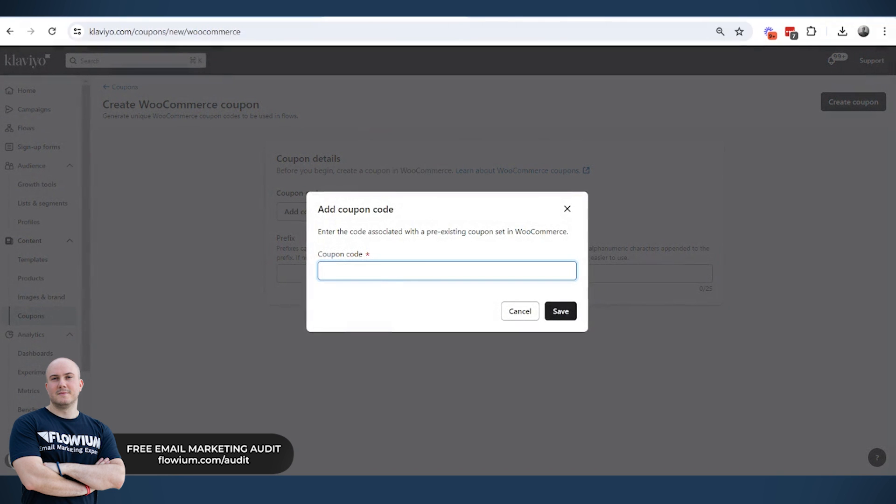
pyautogui.click(446, 270)
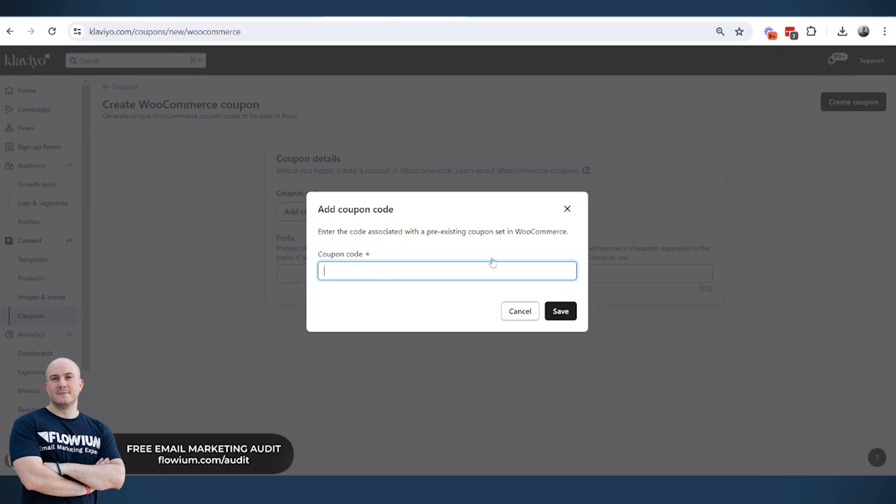
pyautogui.click(520, 311)
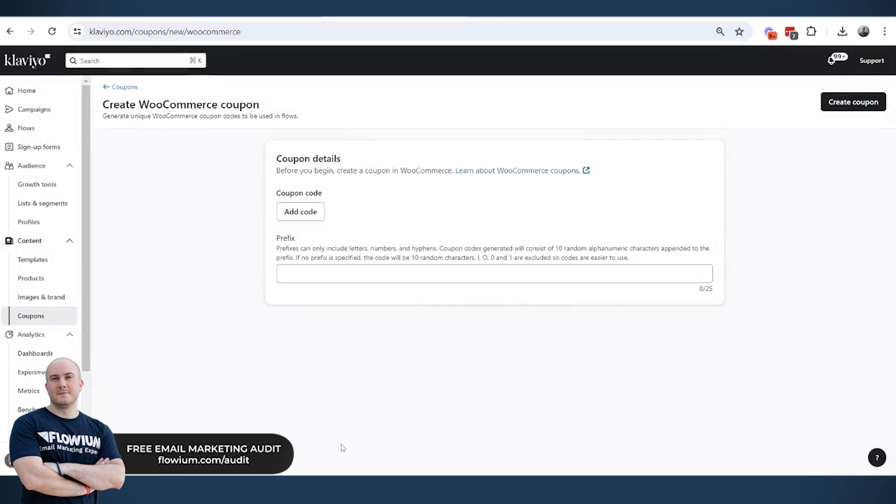
pyautogui.moveTo(356, 289)
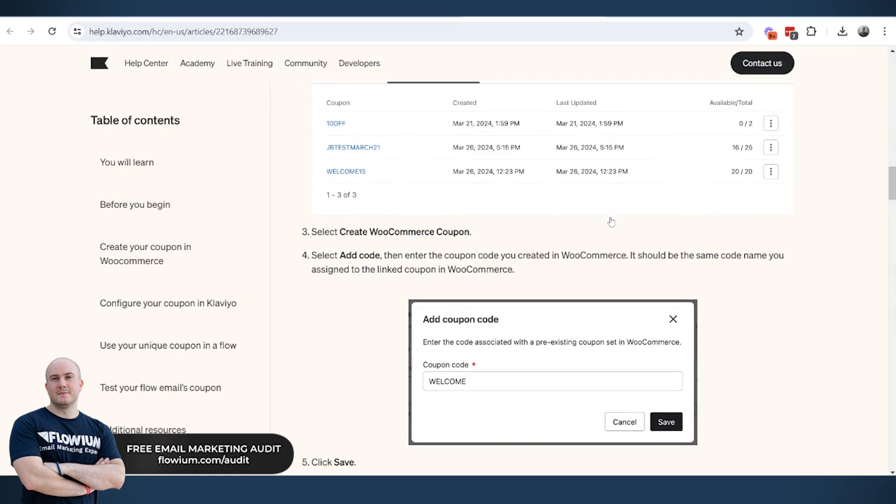
# - Reach step 6's prefix, quantity and expiry properties and highlight the lowercase-code example in the Note box
pyautogui.scroll(-3)
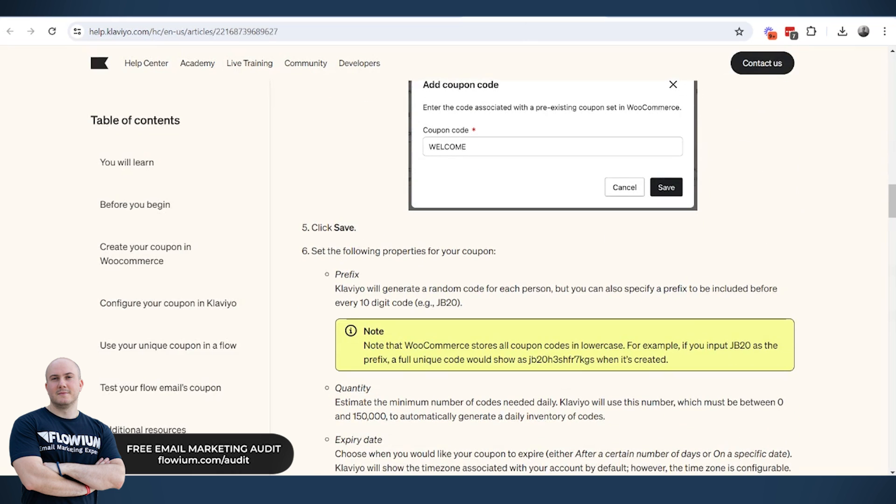
pyautogui.doubleClick(443, 302)
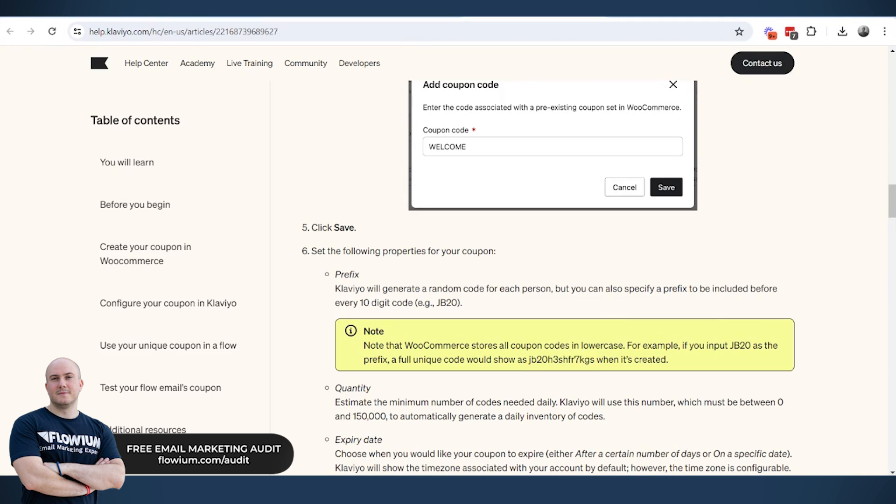
pyautogui.doubleClick(738, 346)
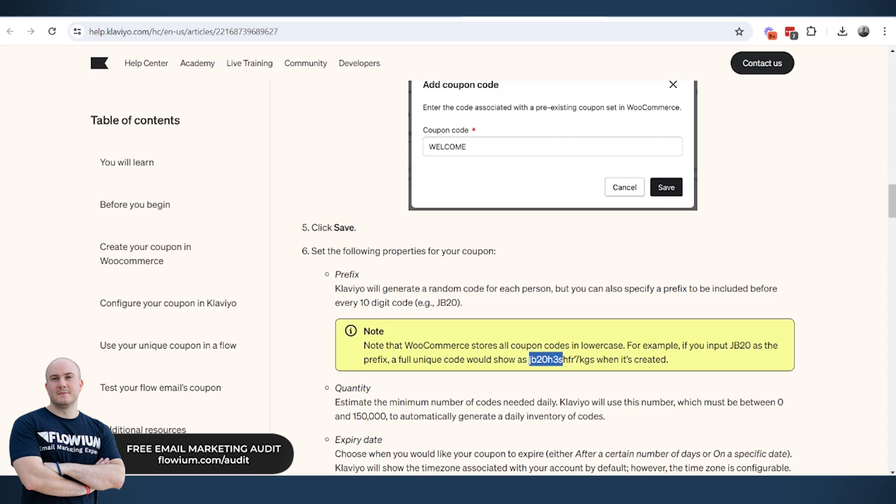
pyautogui.scroll(-3)
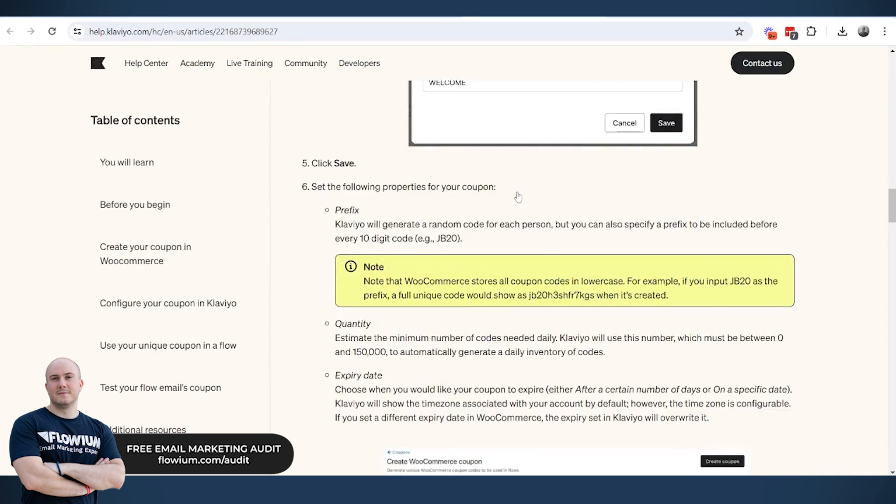
pyautogui.scroll(-3)
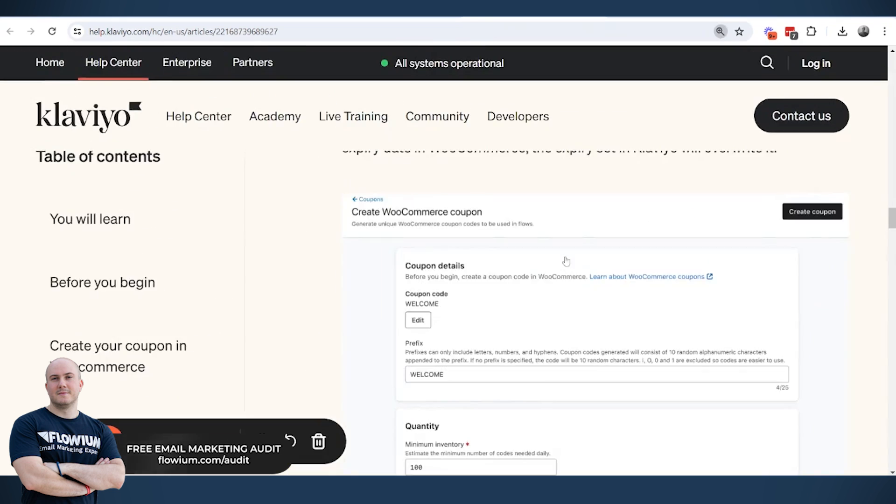
# - Move past the WELCOME example form to step 7, Create coupon, and the coupon-name matching note
pyautogui.scroll(-3)
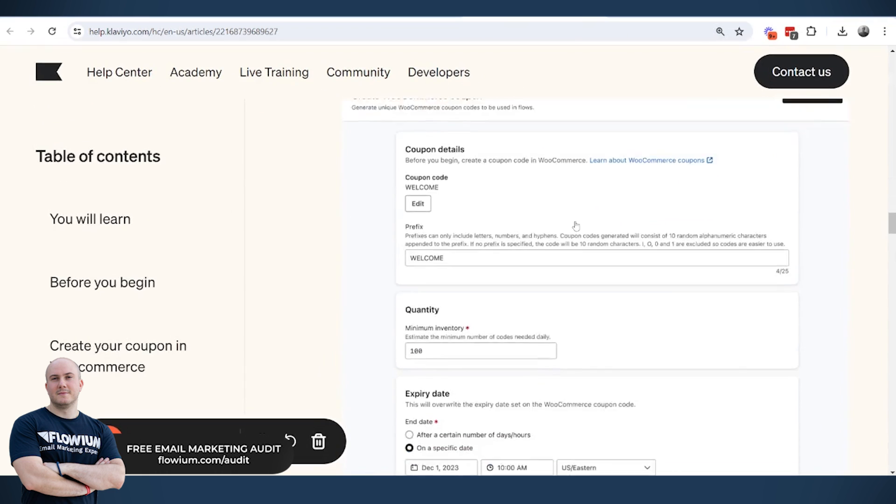
pyautogui.scroll(-3)
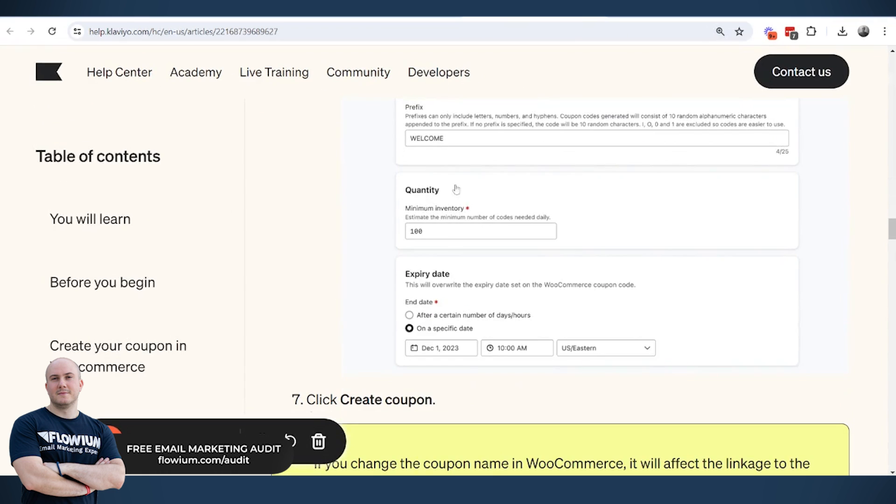
pyautogui.moveTo(470, 241)
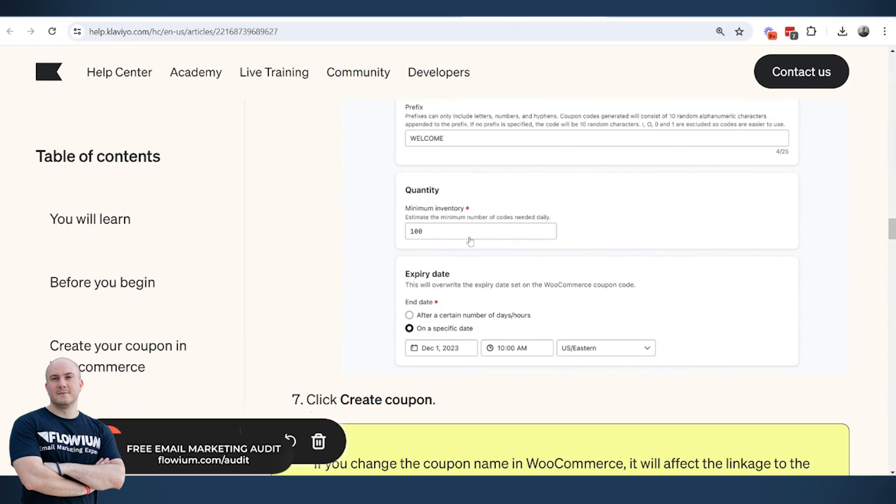
pyautogui.moveTo(407, 222)
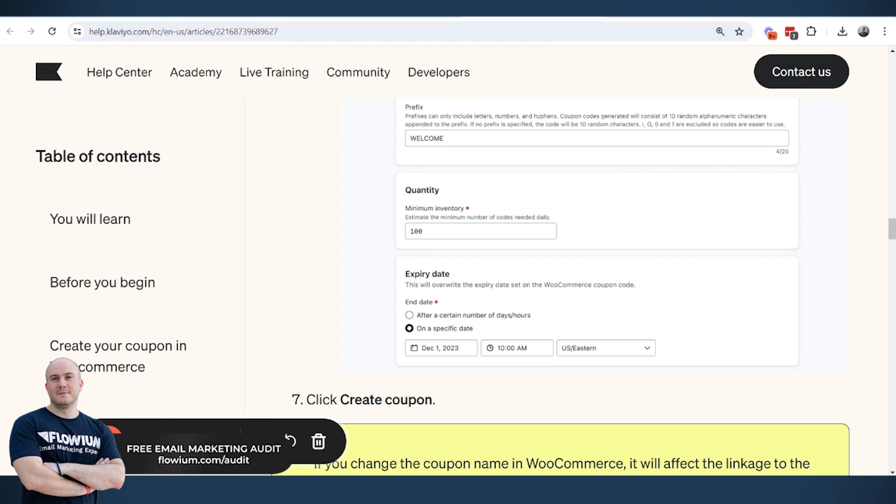
pyautogui.moveTo(477, 229)
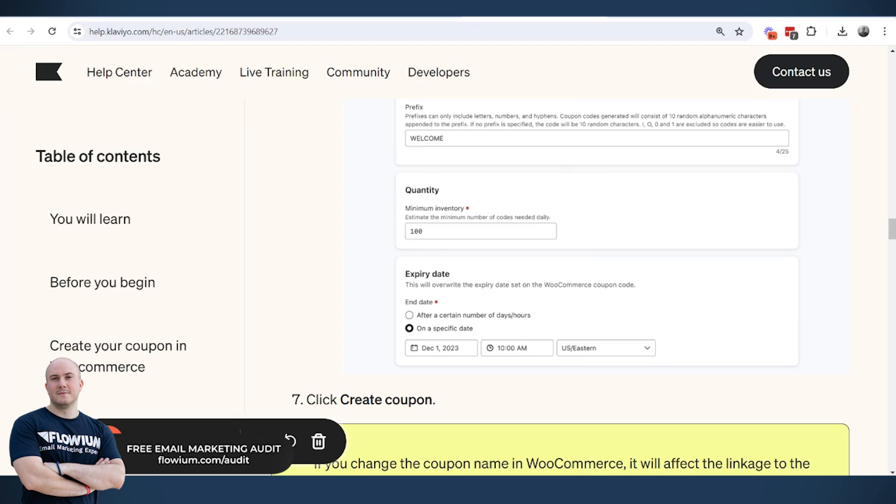
pyautogui.moveTo(436, 305)
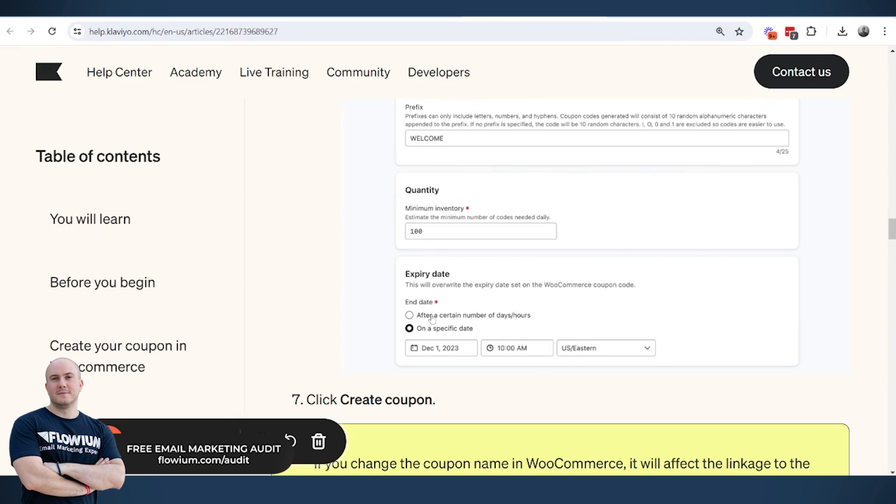
pyautogui.moveTo(461, 333)
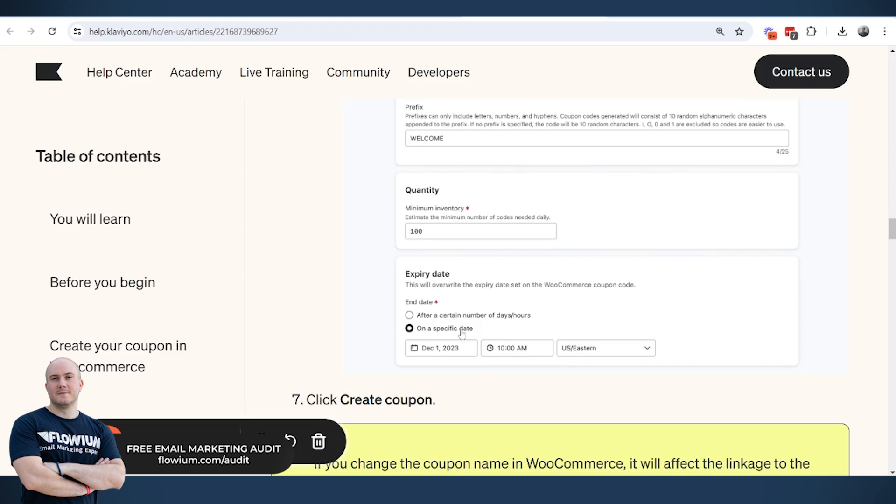
pyautogui.moveTo(459, 336)
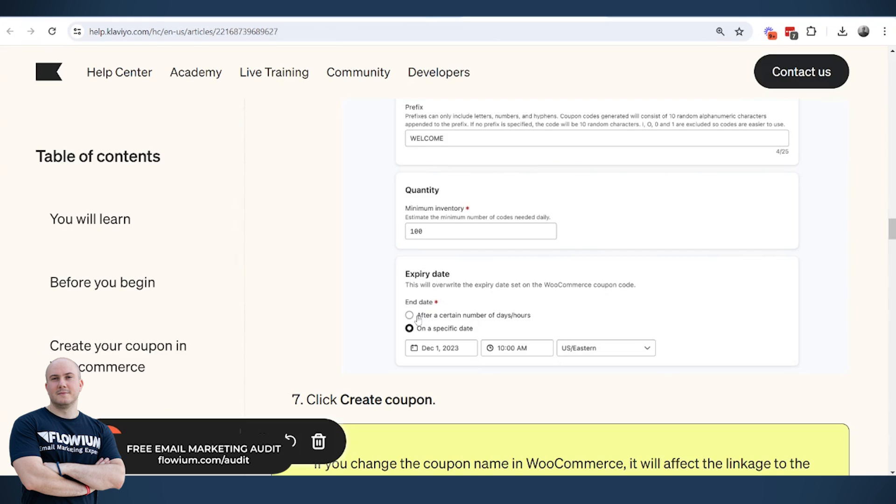
pyautogui.moveTo(417, 317)
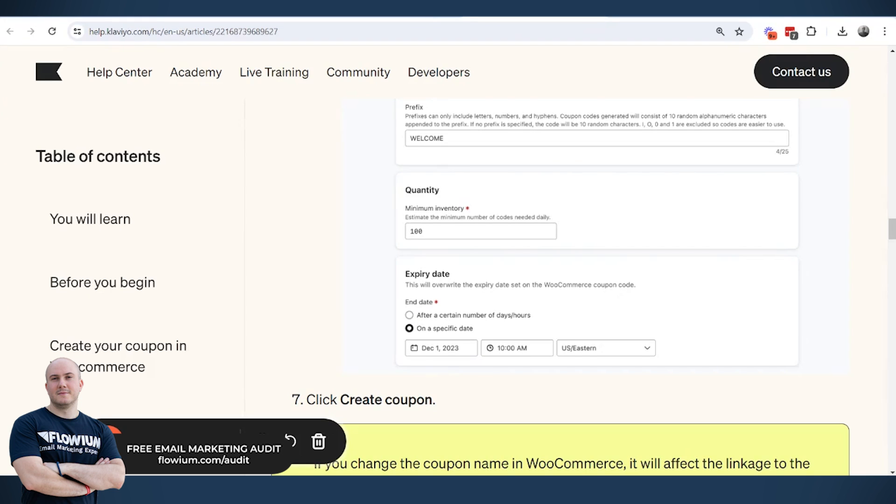
pyautogui.moveTo(437, 241)
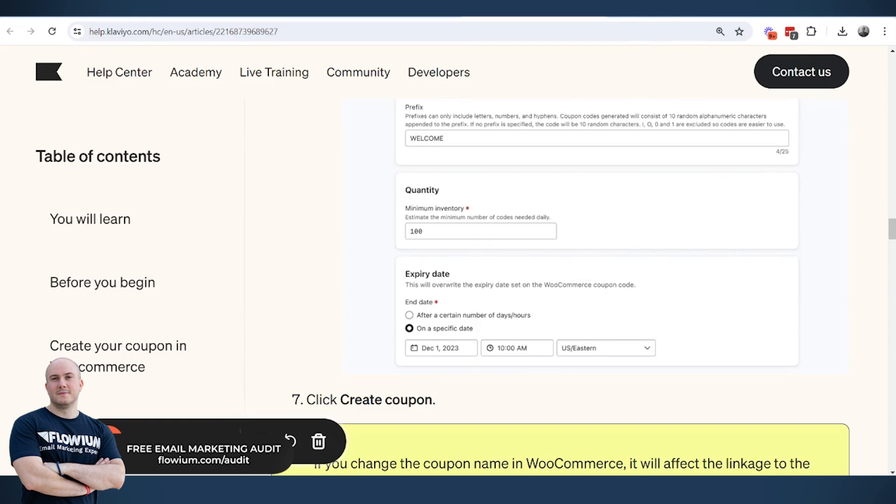
pyautogui.scroll(-3)
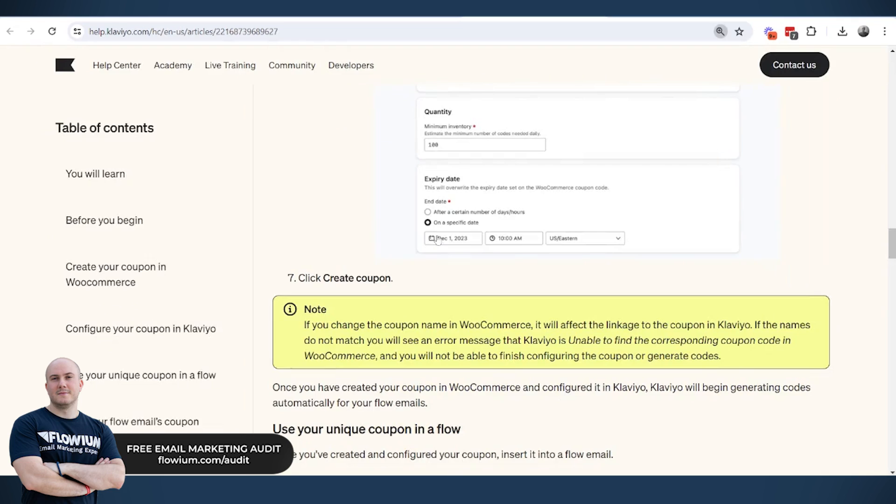
# - Highlight step 4's coupon tag instruction and review the flow email preview, SMS note and daily replenishment
pyautogui.scroll(-3)
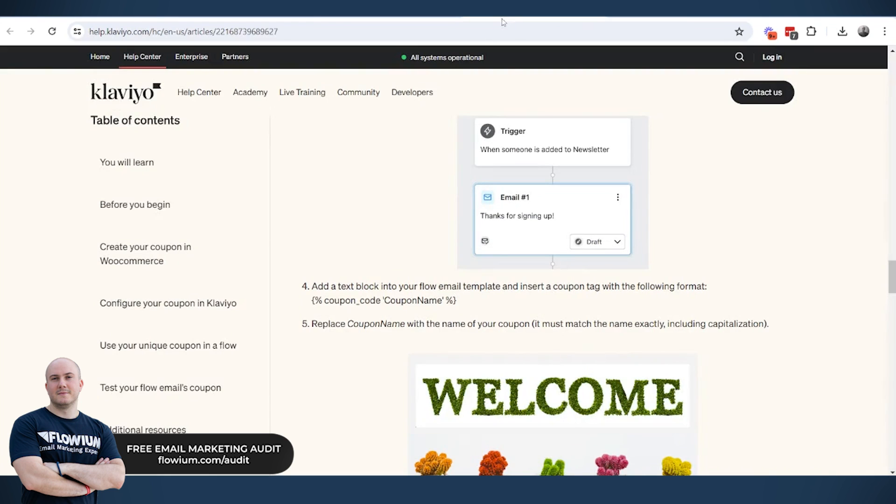
pyautogui.moveTo(312, 286); pyautogui.dragTo(456, 300)
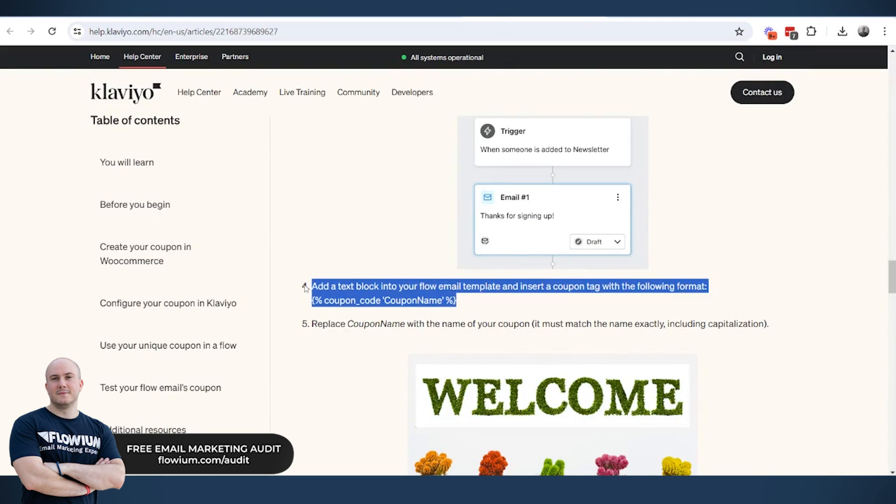
pyautogui.scroll(-3)
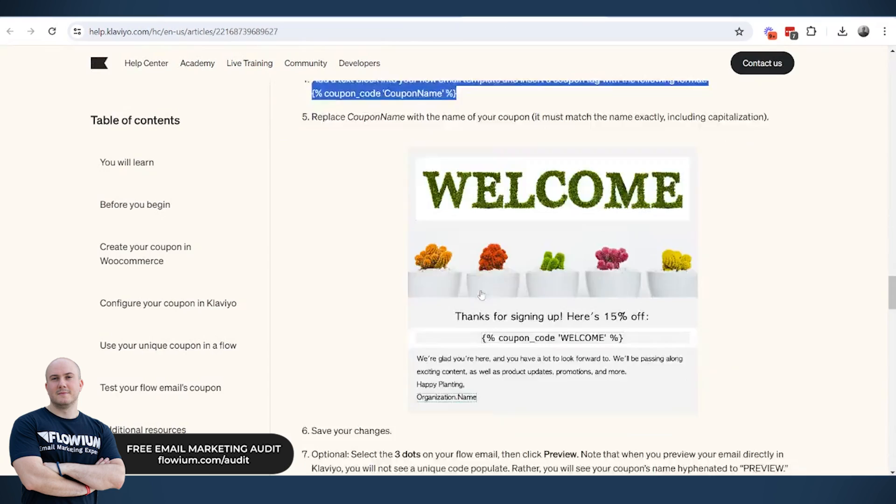
pyautogui.scroll(-3)
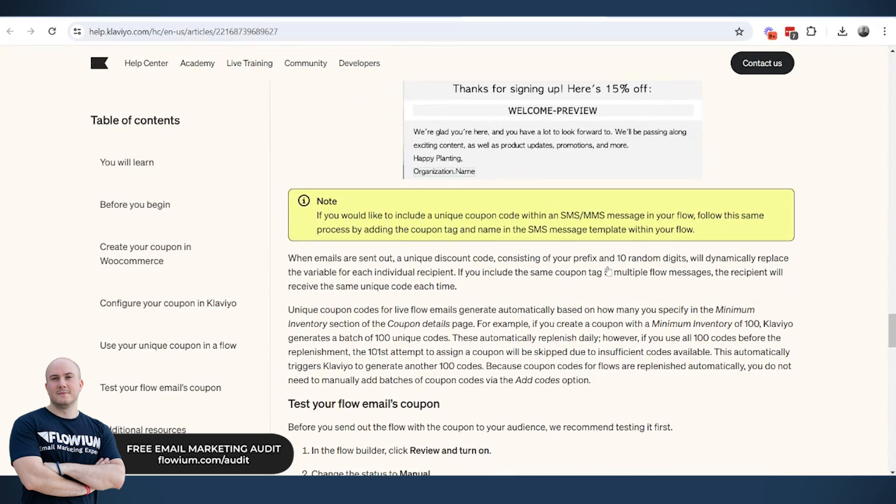
pyautogui.scroll(-3)
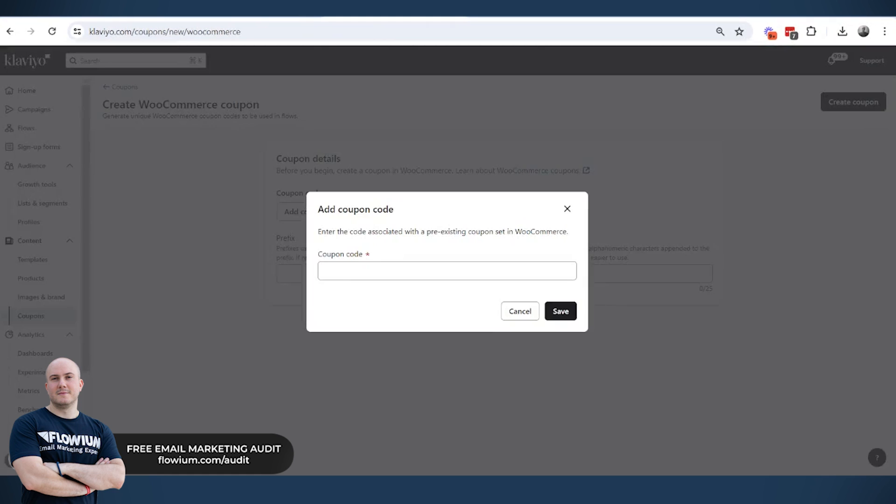
pyautogui.click(520, 312)
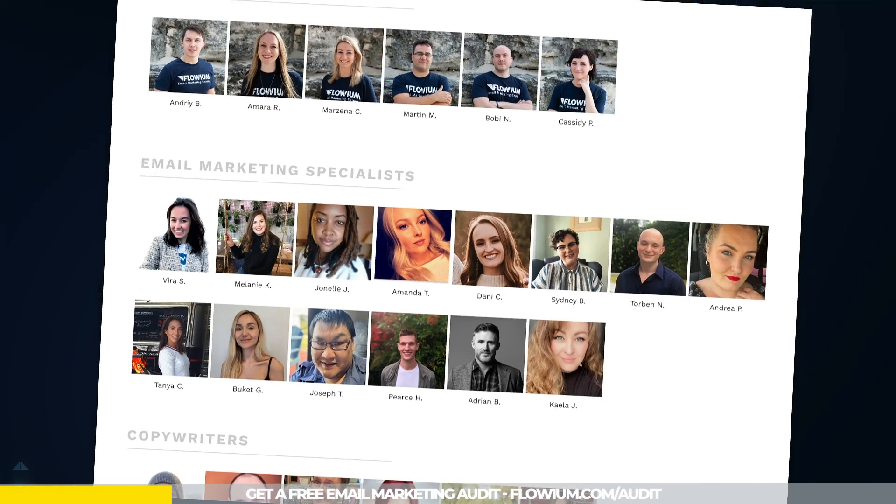
# - Pick the Friday, February 10 2:30pm slot on Flowium's free audit booking calendar
pyautogui.scroll(-3)
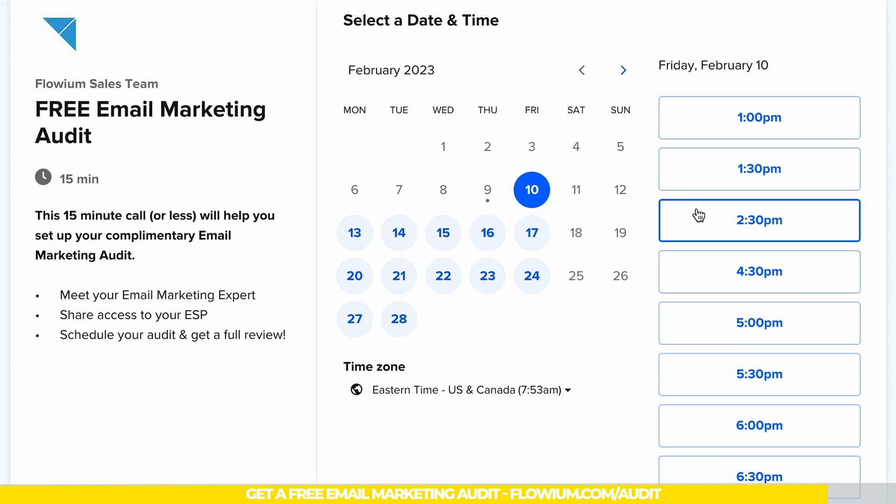
pyautogui.click(759, 220)
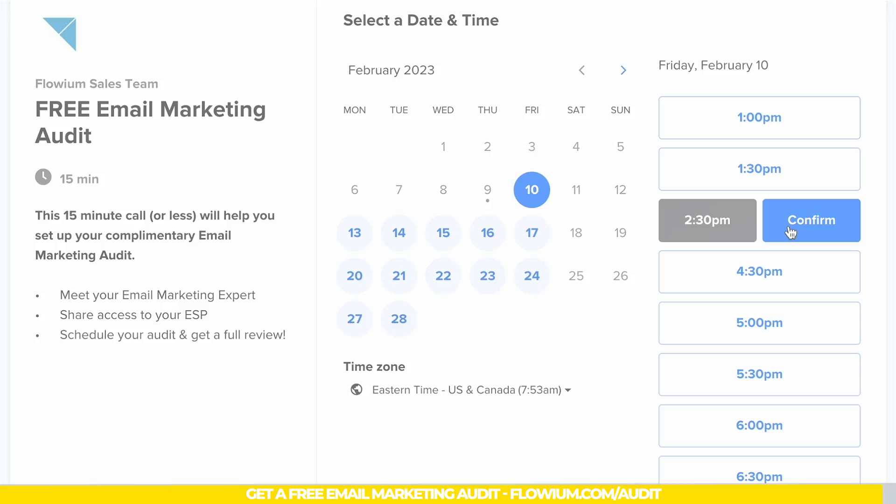